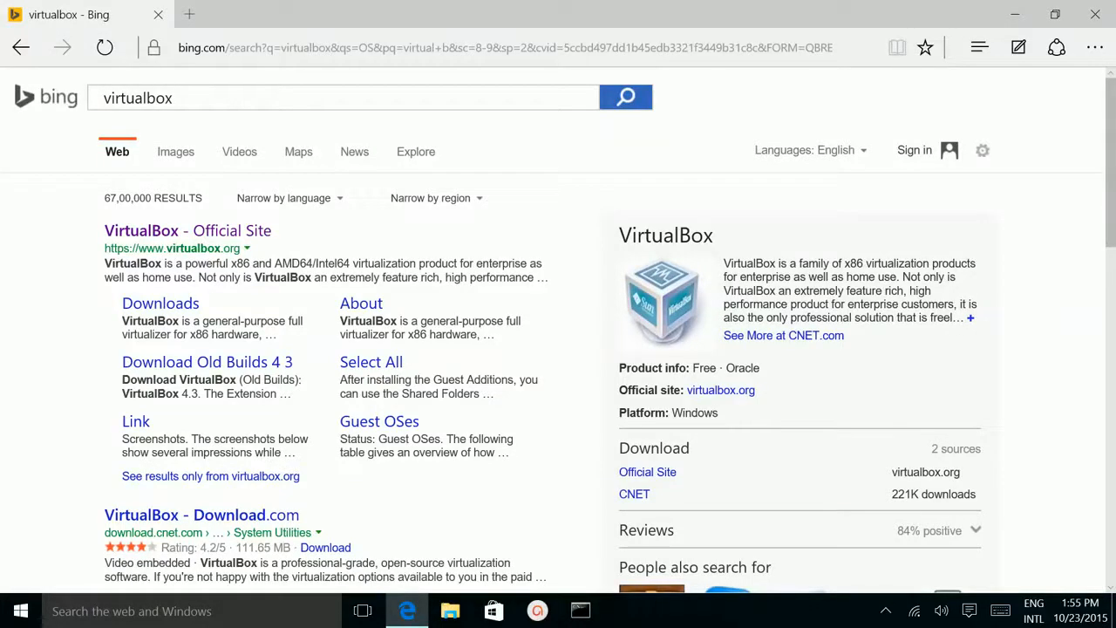
{"action": "mouse_move", "coordinate": [13, 164]}
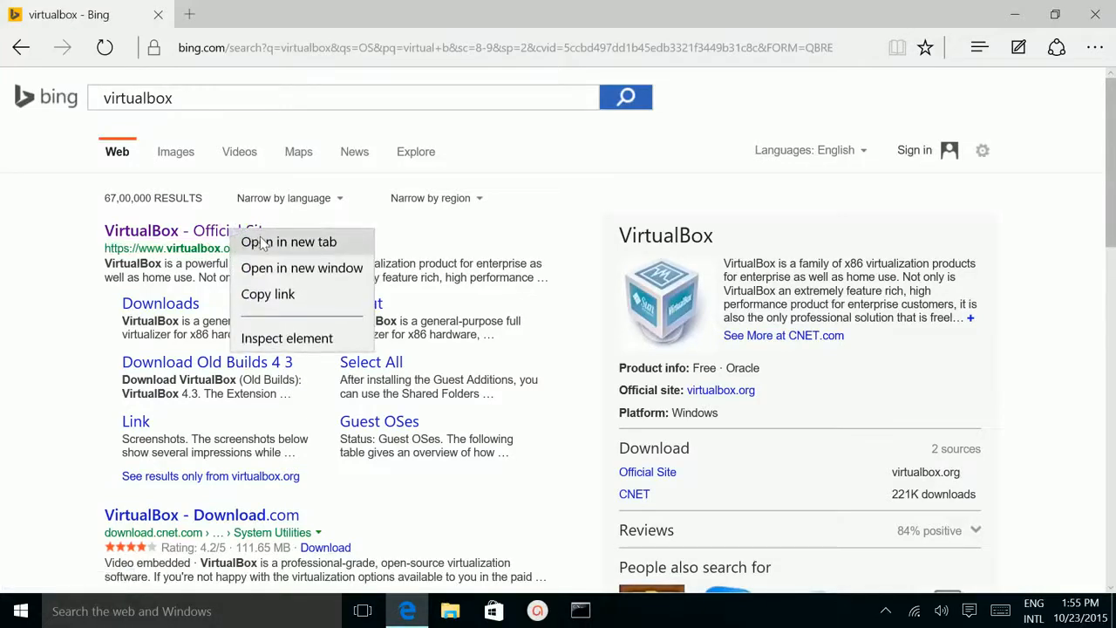
Step: Open virtualbox.org in a new Edge tab and switch to it
{"action": "left_click", "coordinate": [290, 241]}
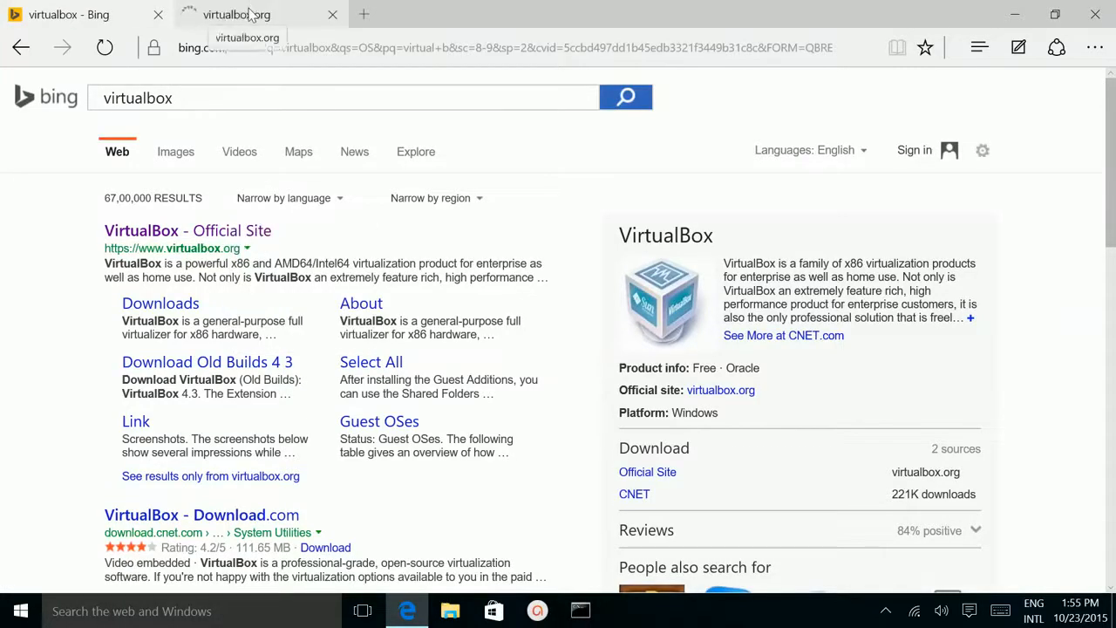
{"action": "left_click", "coordinate": [253, 15]}
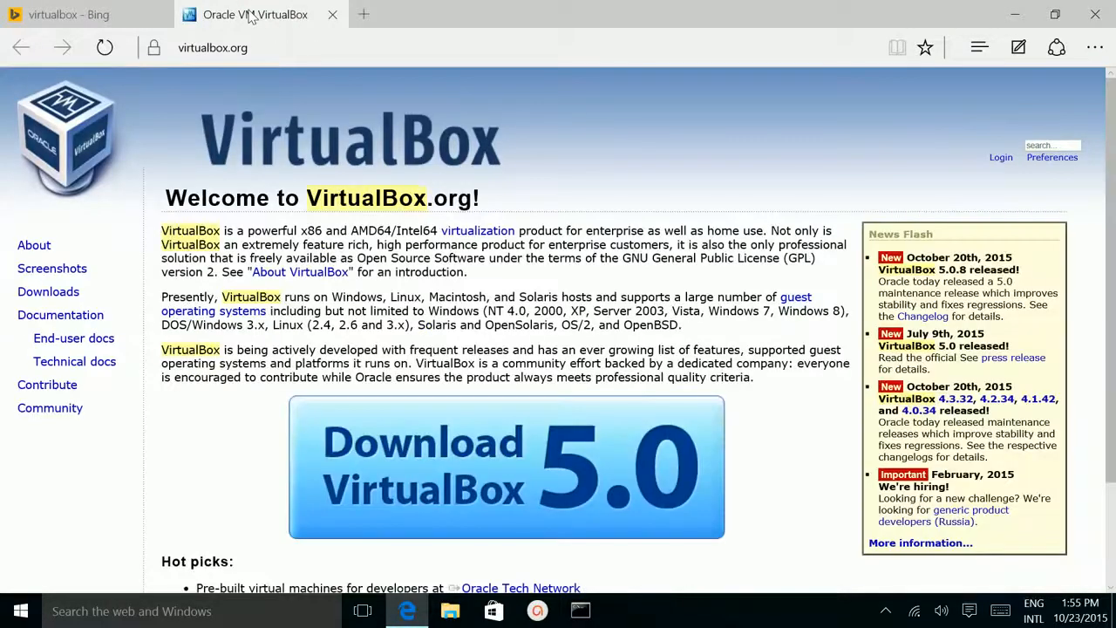
{"action": "mouse_move", "coordinate": [421, 446]}
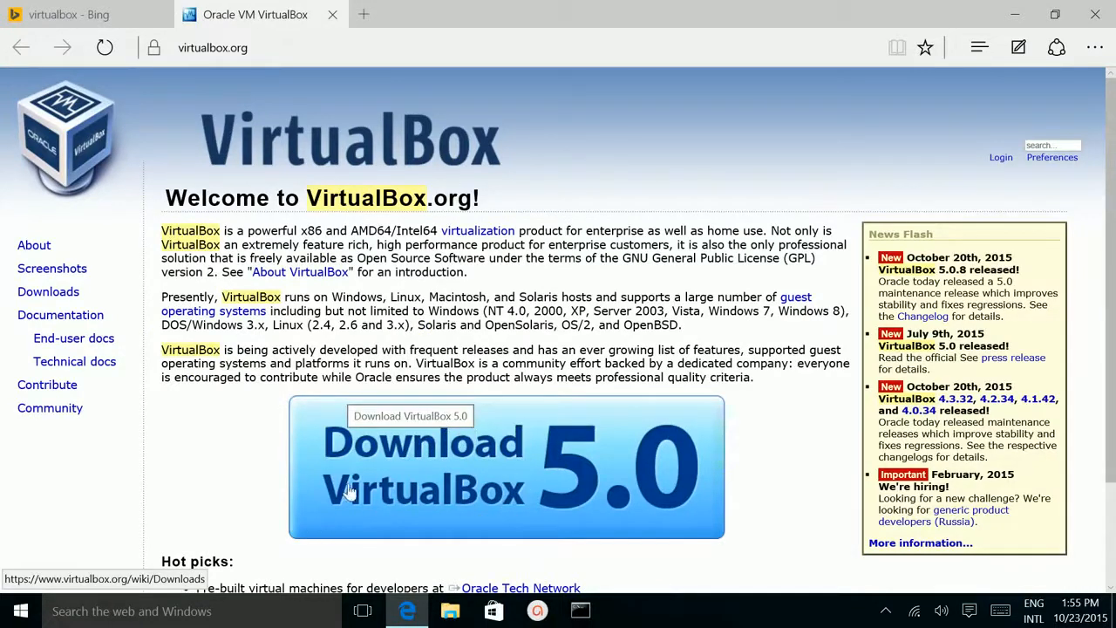
{"action": "mouse_move", "coordinate": [624, 477]}
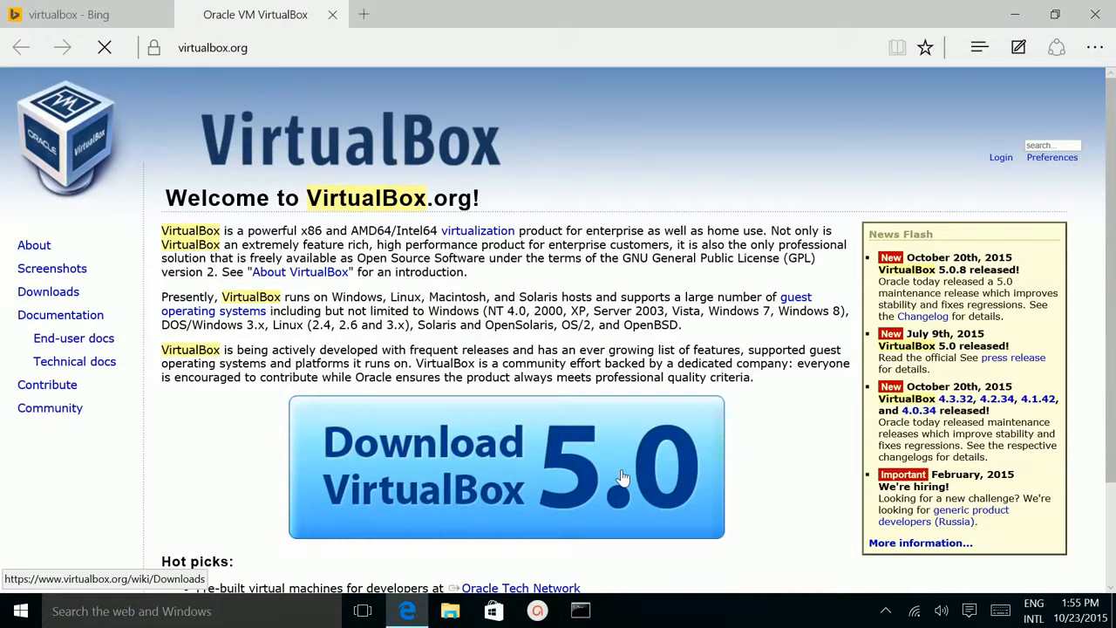
Step: Download the VirtualBox 5.0.8 x86/amd64 Windows hosts installer and dismiss the download notice
{"action": "left_click", "coordinate": [506, 467]}
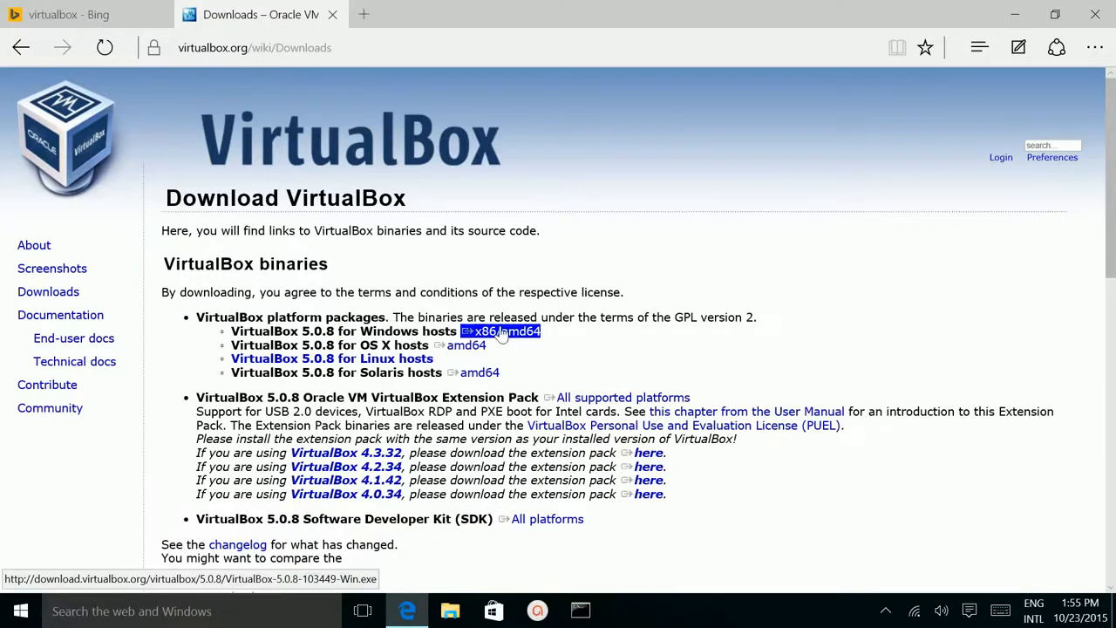
{"action": "left_click", "coordinate": [501, 331]}
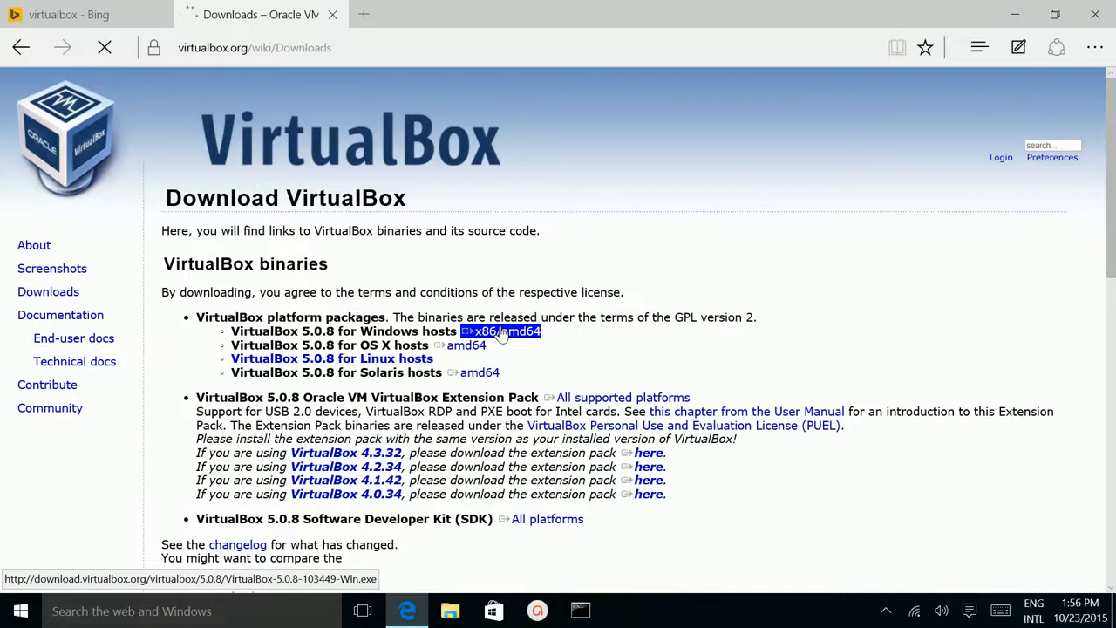
{"action": "left_click", "coordinate": [508, 330]}
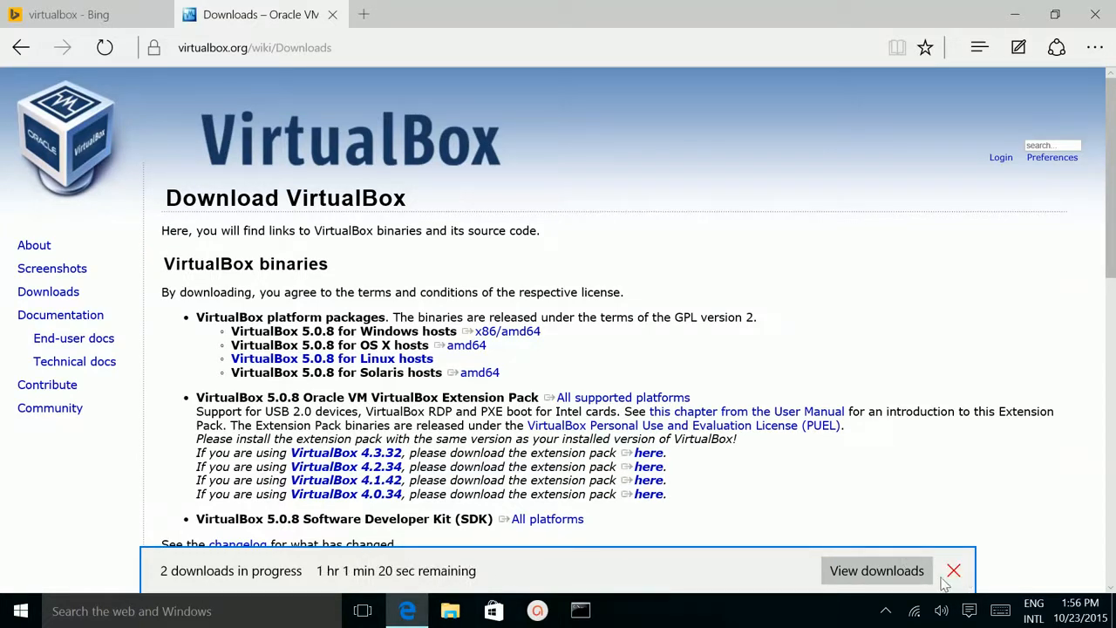
{"action": "left_click", "coordinate": [953, 570]}
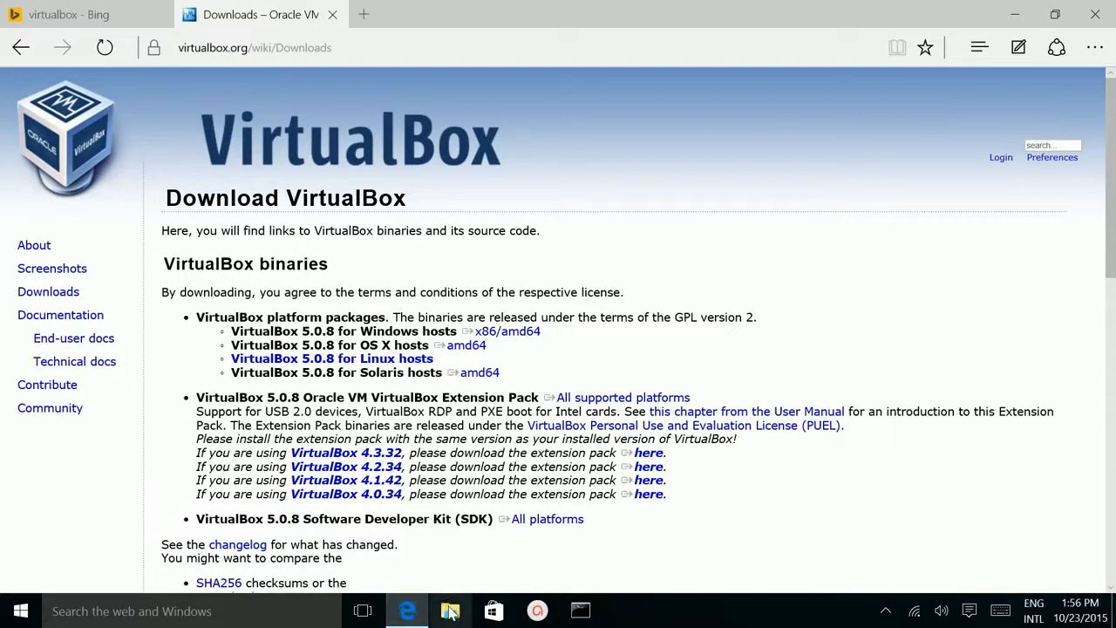
Step: Select VirtualBox-5.0.8-103449-Win.exe in the Downloads folder in File Explorer
{"action": "left_click", "coordinate": [450, 611]}
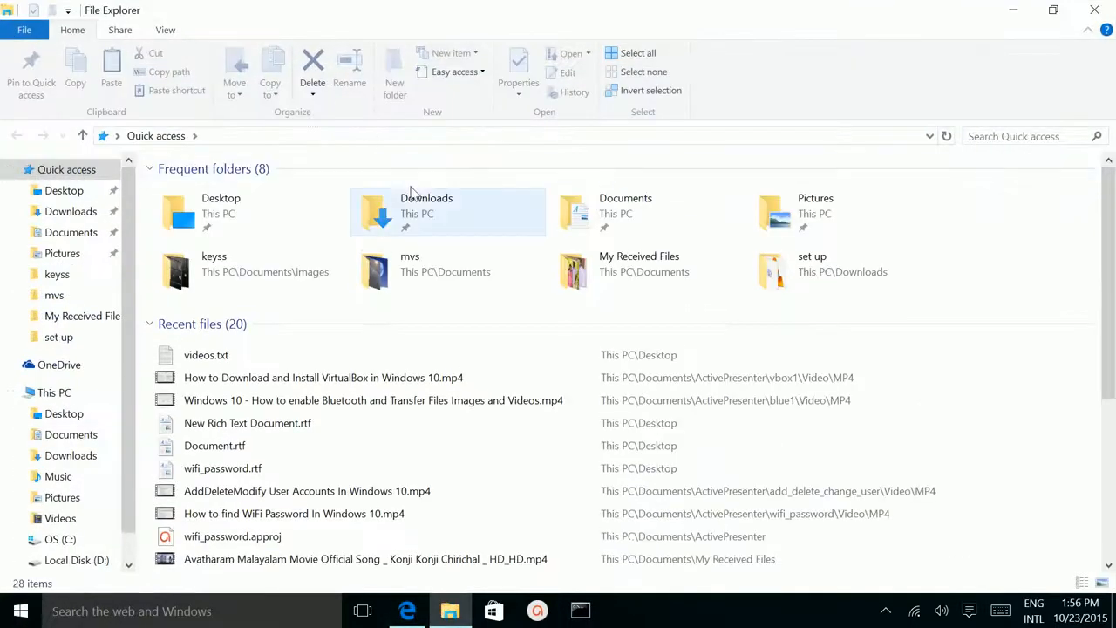
{"action": "double_click", "coordinate": [426, 212]}
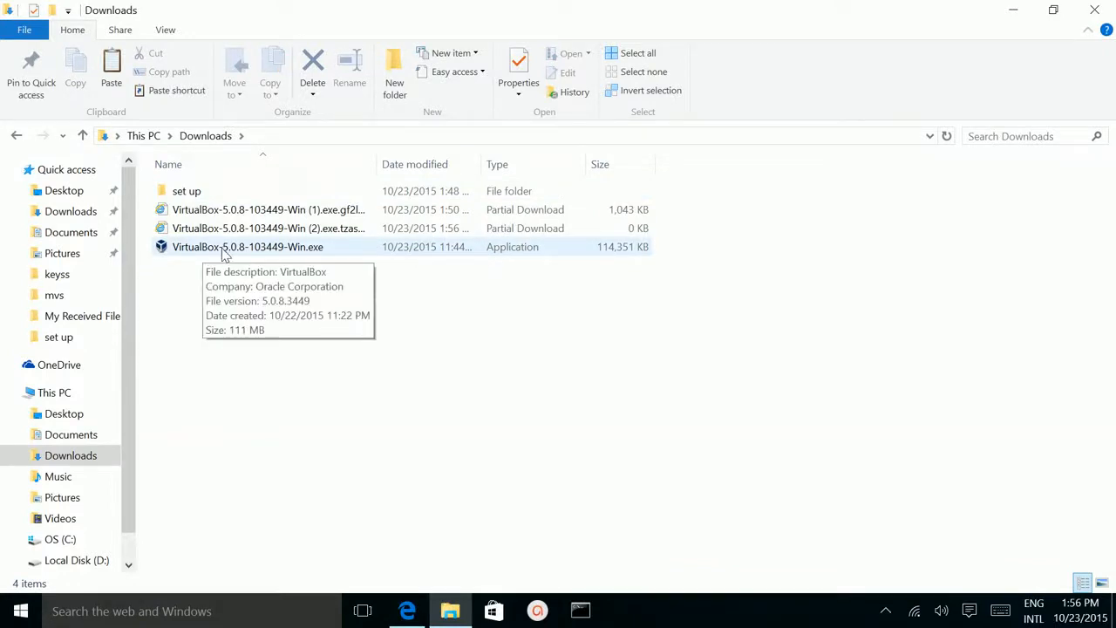
{"action": "left_click", "coordinate": [248, 247]}
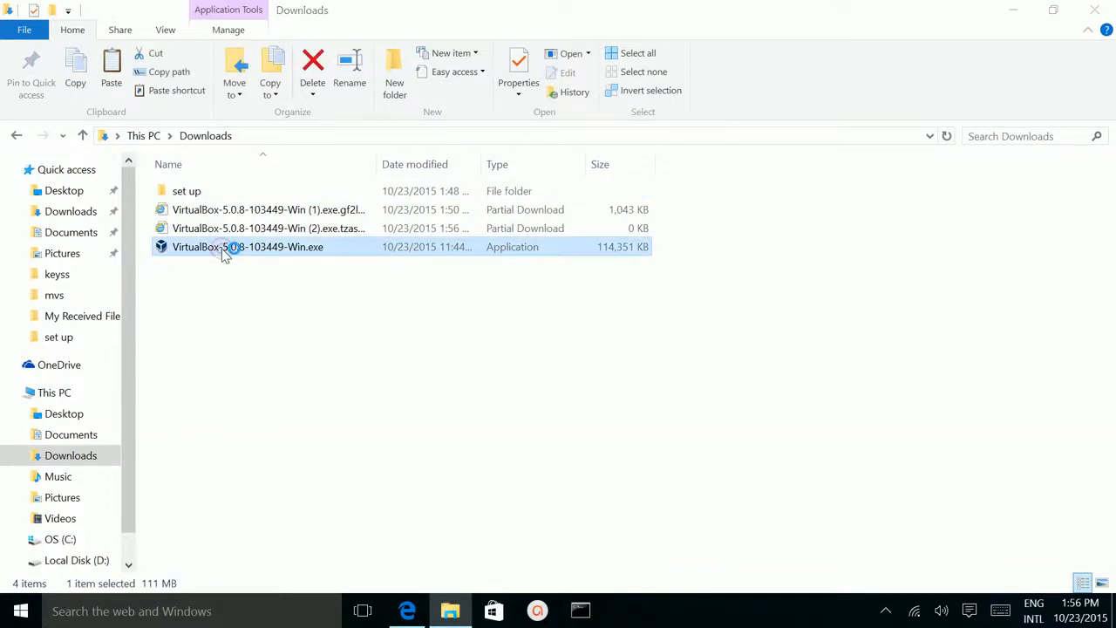
Step: Run the installer, keep default features and shortcuts, accept the network reset, and install
{"action": "double_click", "coordinate": [247, 247]}
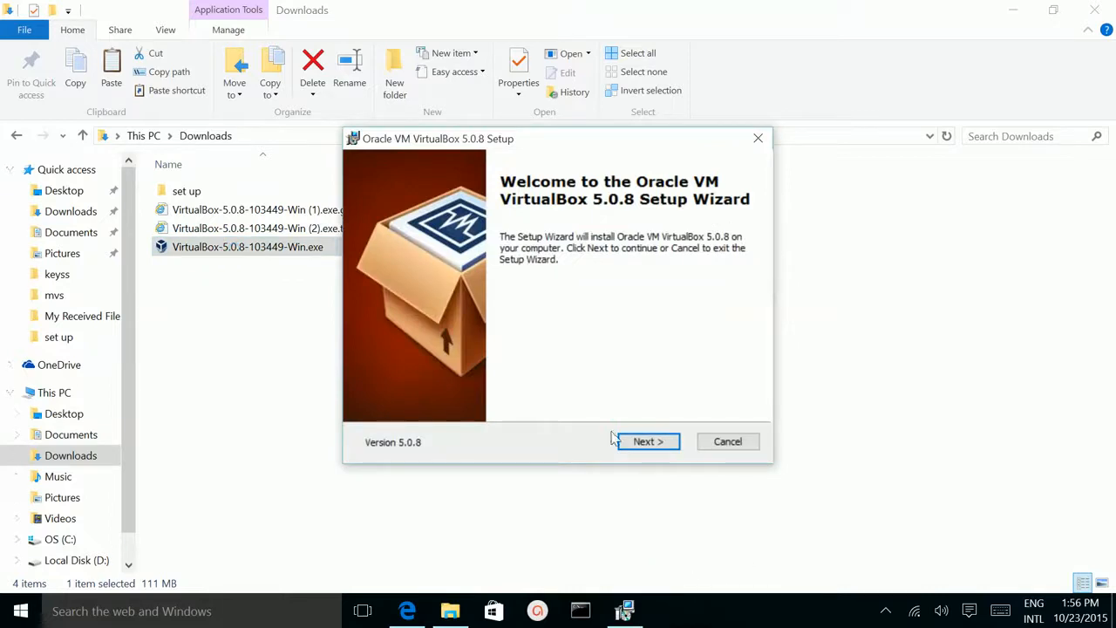
{"action": "left_click", "coordinate": [648, 441]}
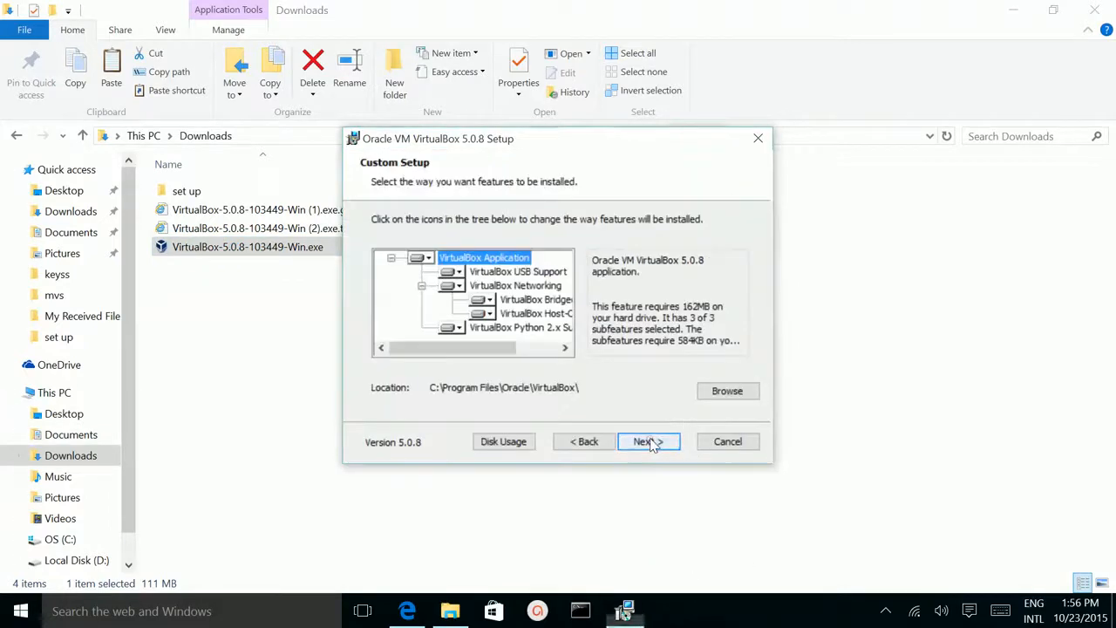
{"action": "left_click", "coordinate": [647, 441]}
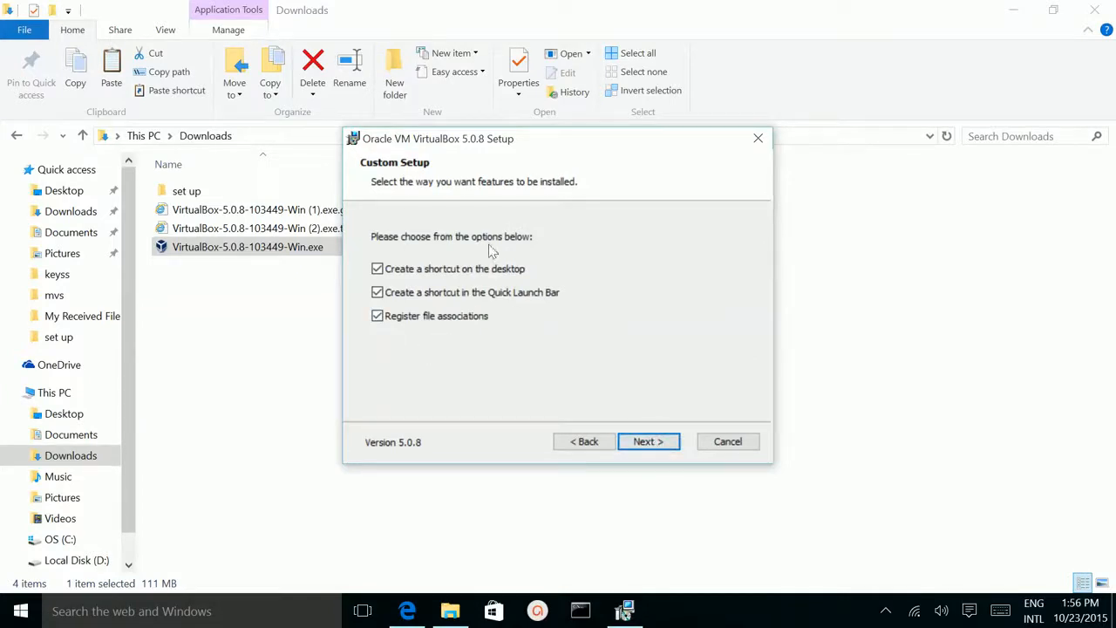
{"action": "left_click", "coordinate": [648, 441]}
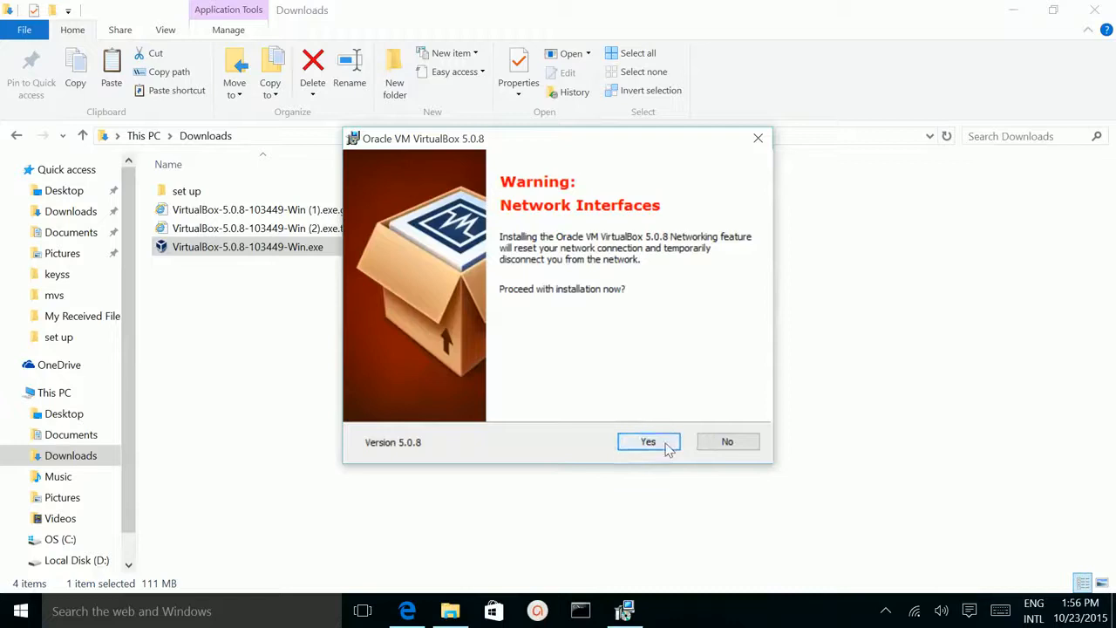
{"action": "left_click", "coordinate": [648, 442]}
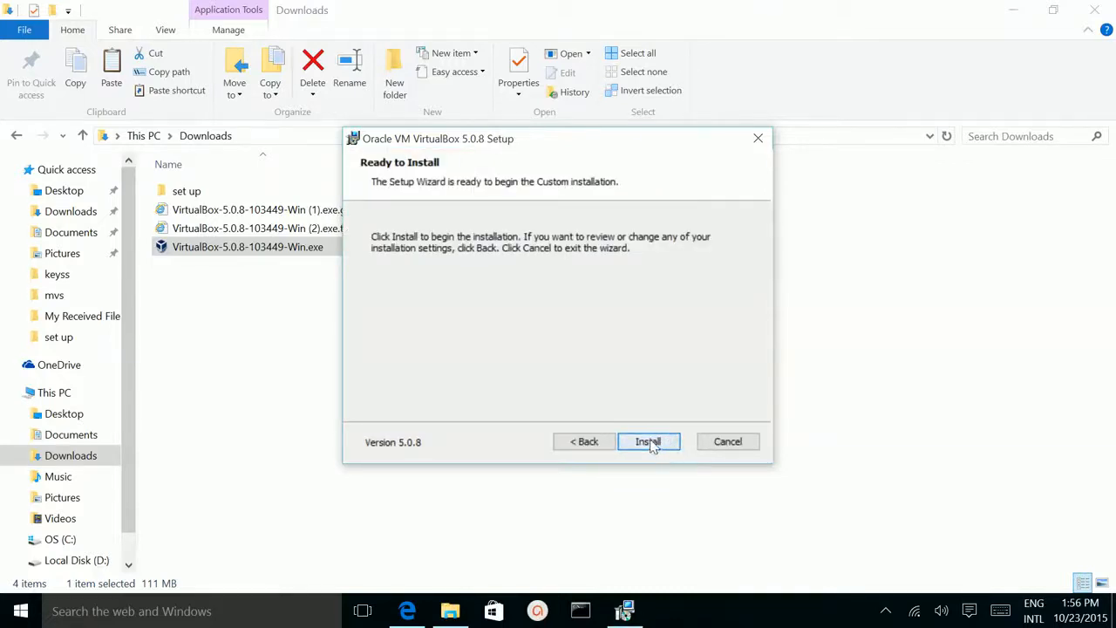
{"action": "left_click", "coordinate": [648, 441]}
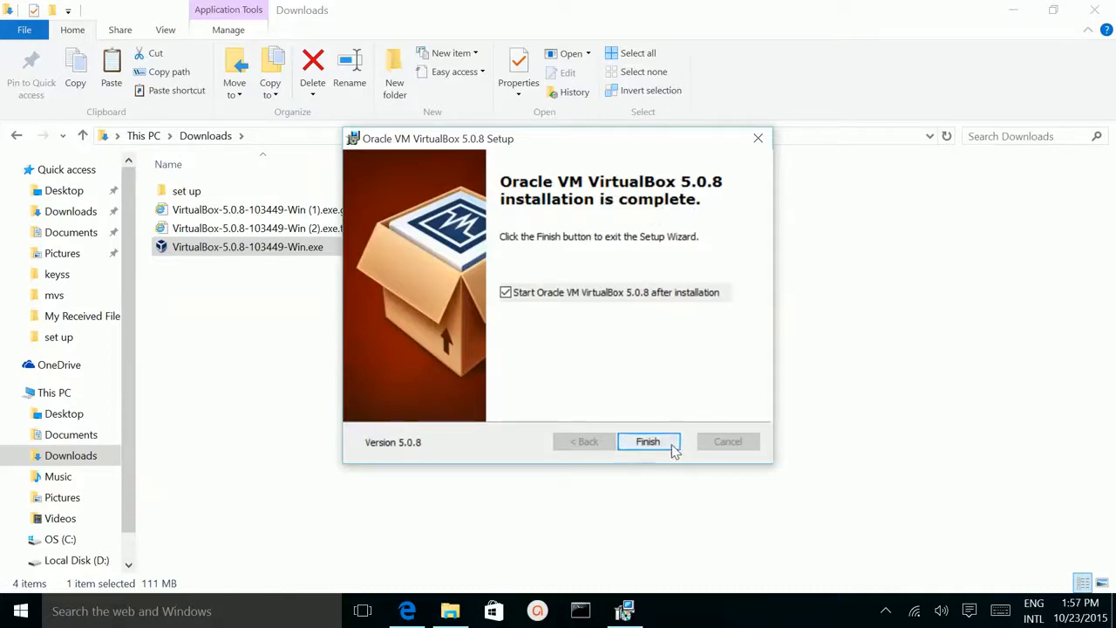
Step: Finish the wizard with 'Start Oracle VM VirtualBox 5.0.8 after installation' left checked
{"action": "left_click", "coordinate": [647, 441]}
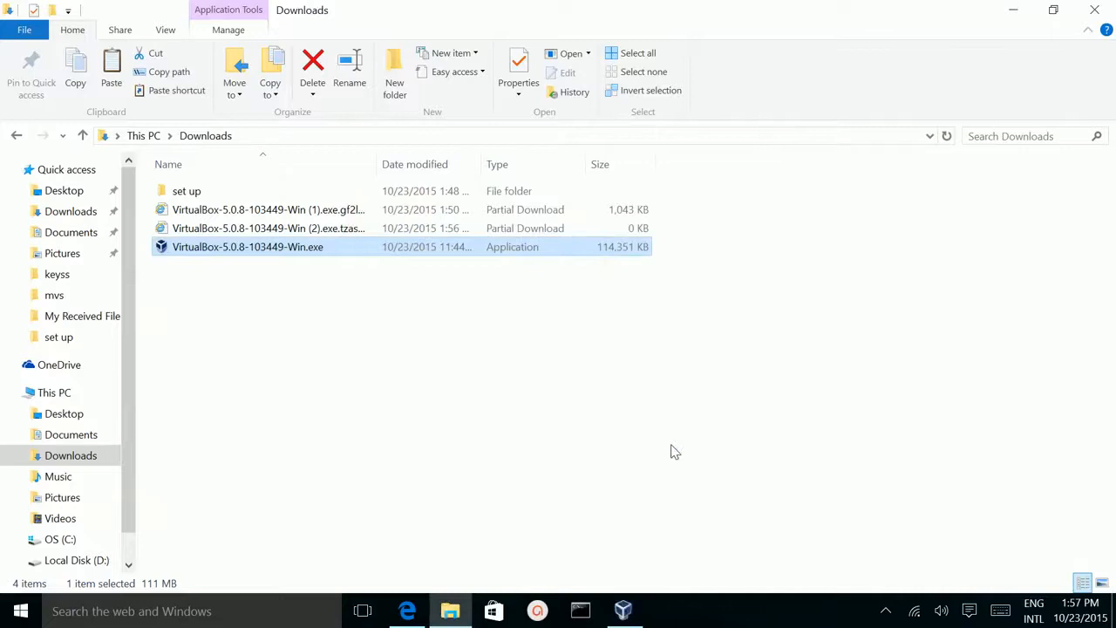
{"action": "mouse_move", "coordinate": [241, 549]}
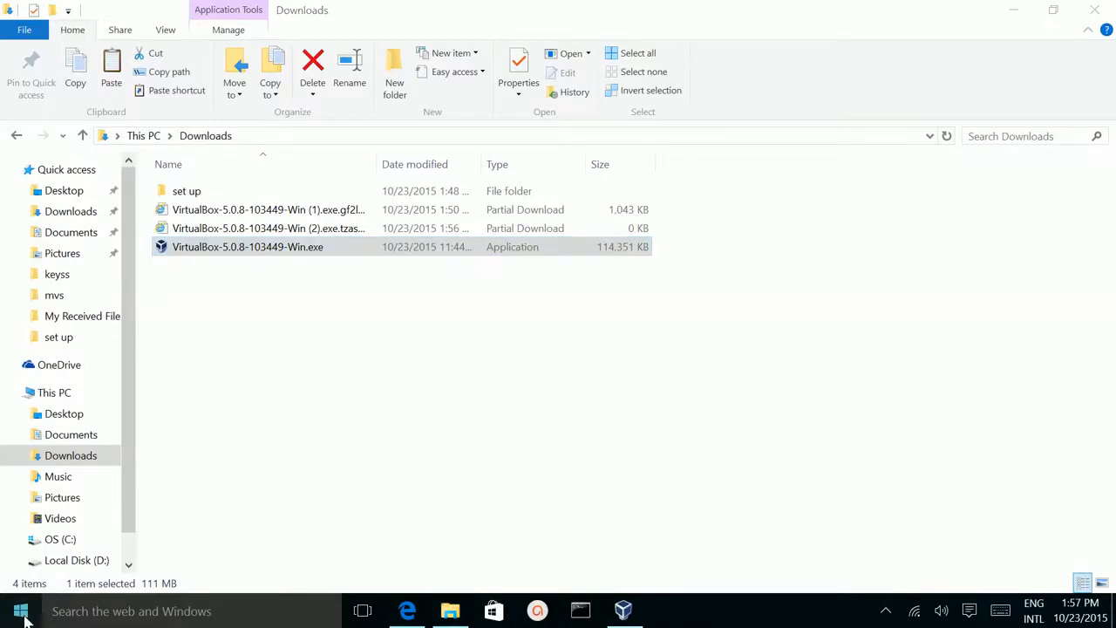
Step: Open All apps in the Start menu and scroll down to the M–O entries
{"action": "left_click", "coordinate": [17, 610]}
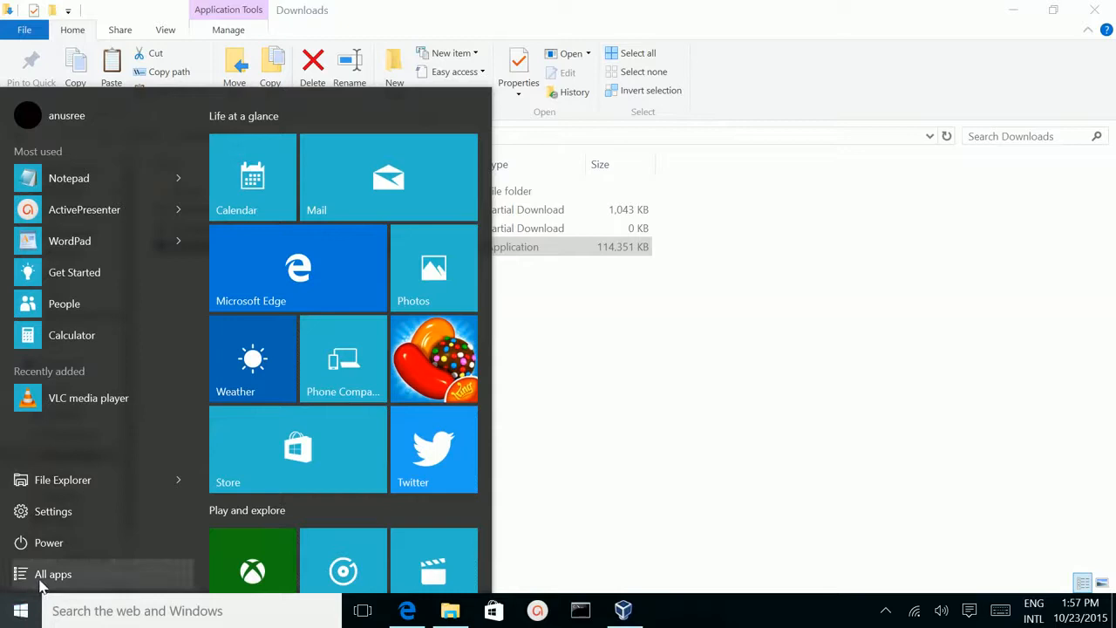
{"action": "left_click", "coordinate": [52, 573]}
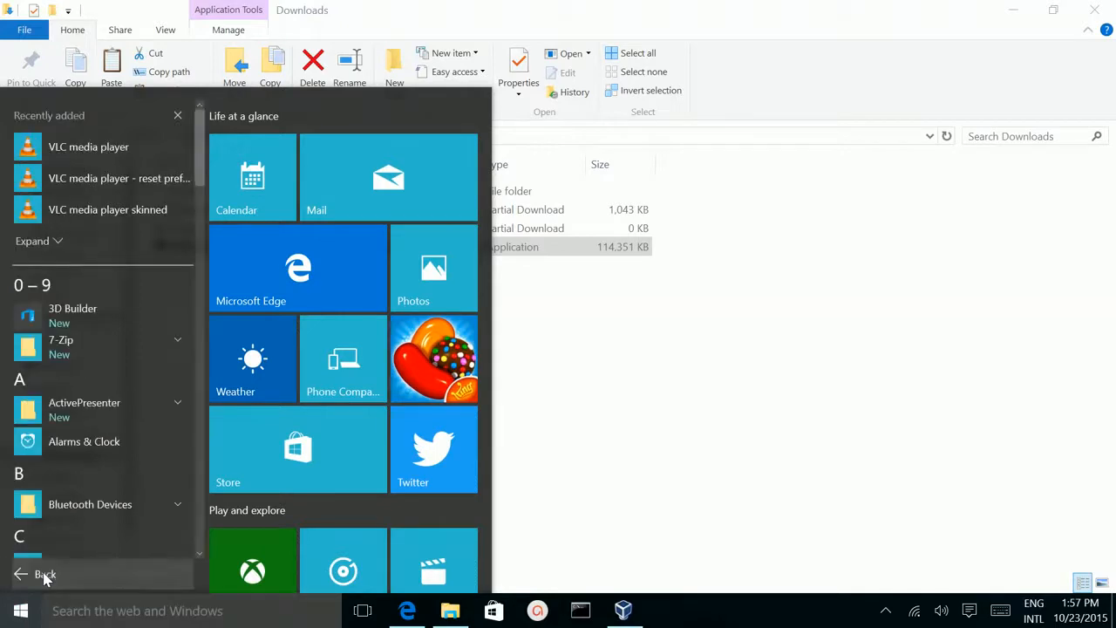
{"action": "scroll", "scroll_direction": "down", "scroll_amount": 3}
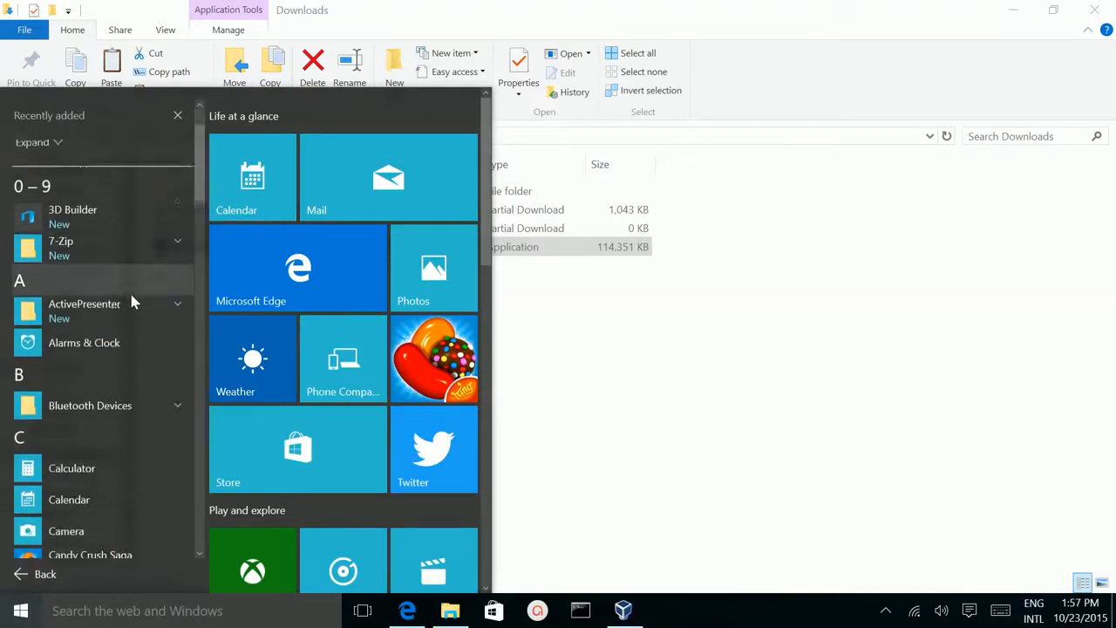
{"action": "scroll", "scroll_direction": "down", "scroll_amount": 3}
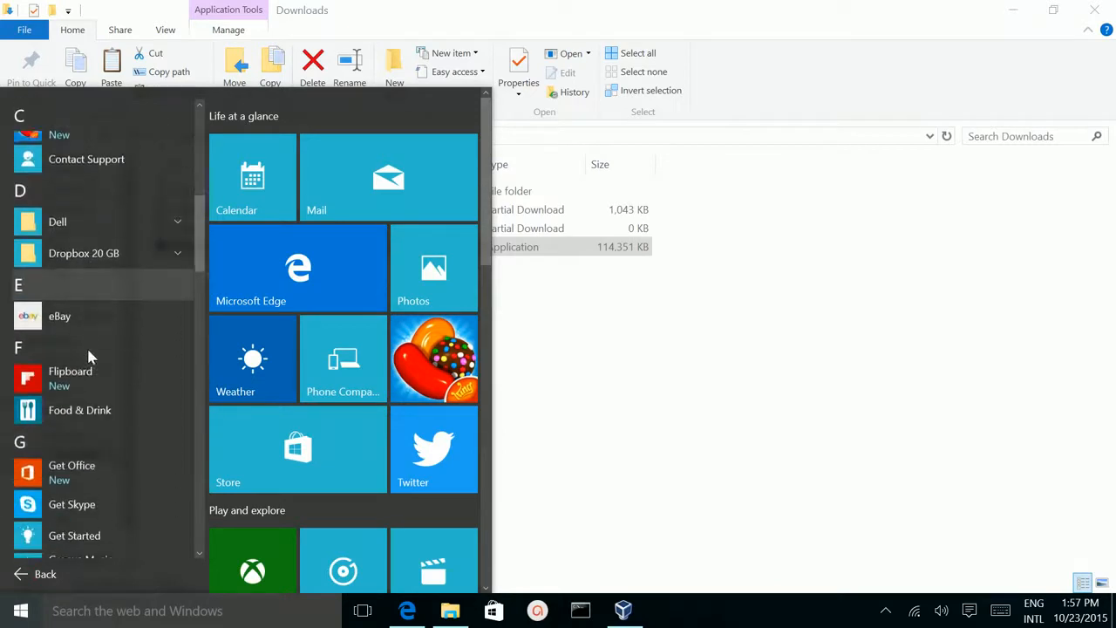
{"action": "scroll", "scroll_direction": "down", "scroll_amount": 3}
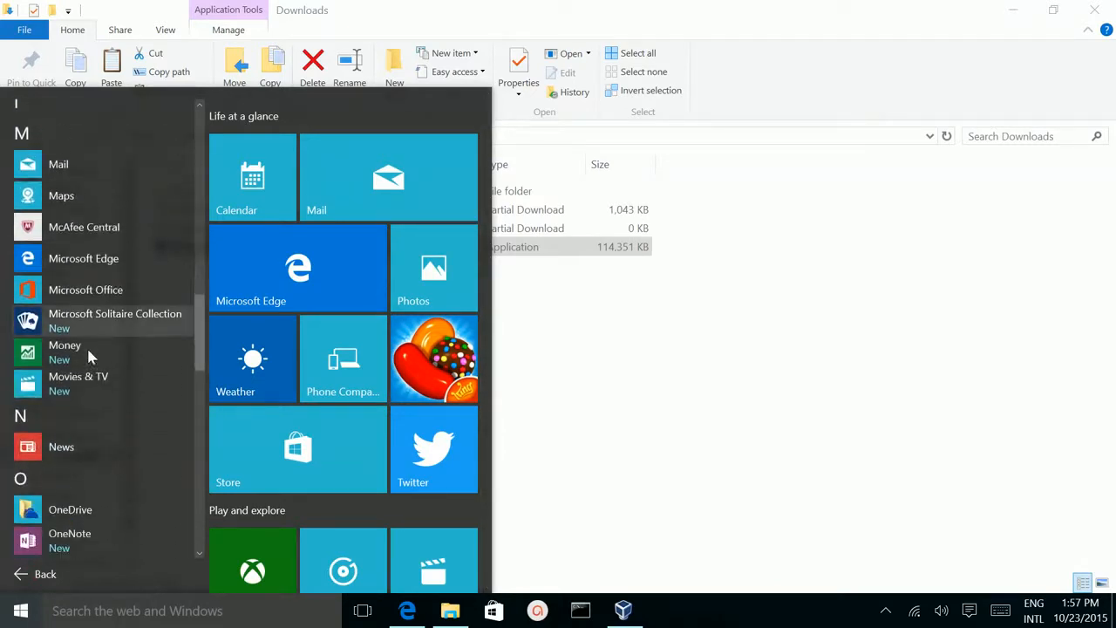
{"action": "scroll", "scroll_direction": "down", "scroll_amount": 3}
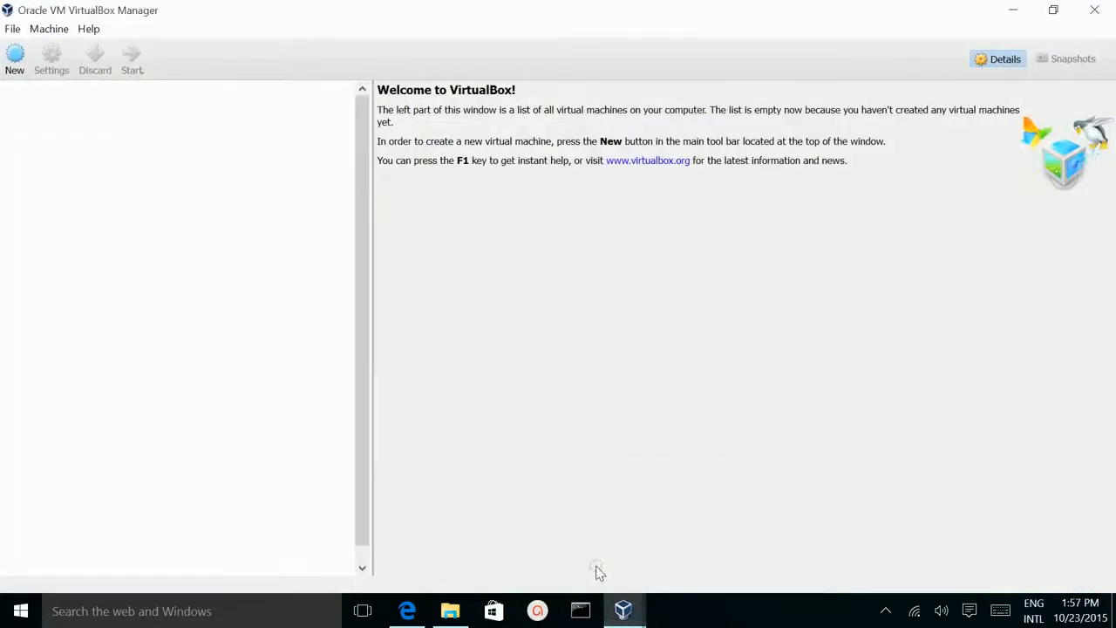
{"action": "mouse_move", "coordinate": [282, 57]}
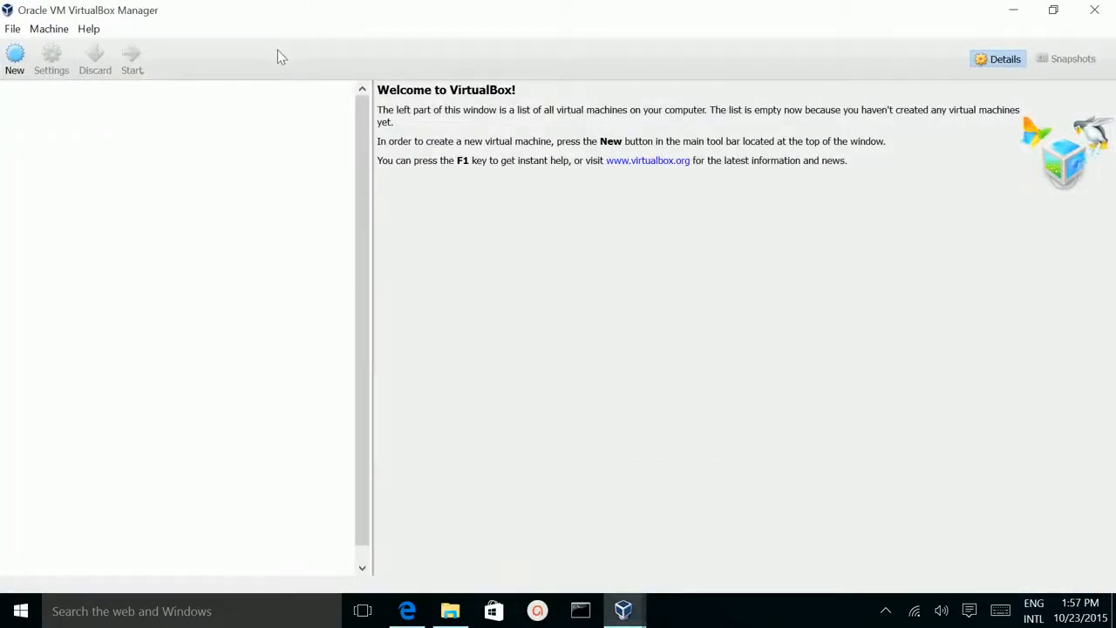
{"action": "mouse_move", "coordinate": [344, 361]}
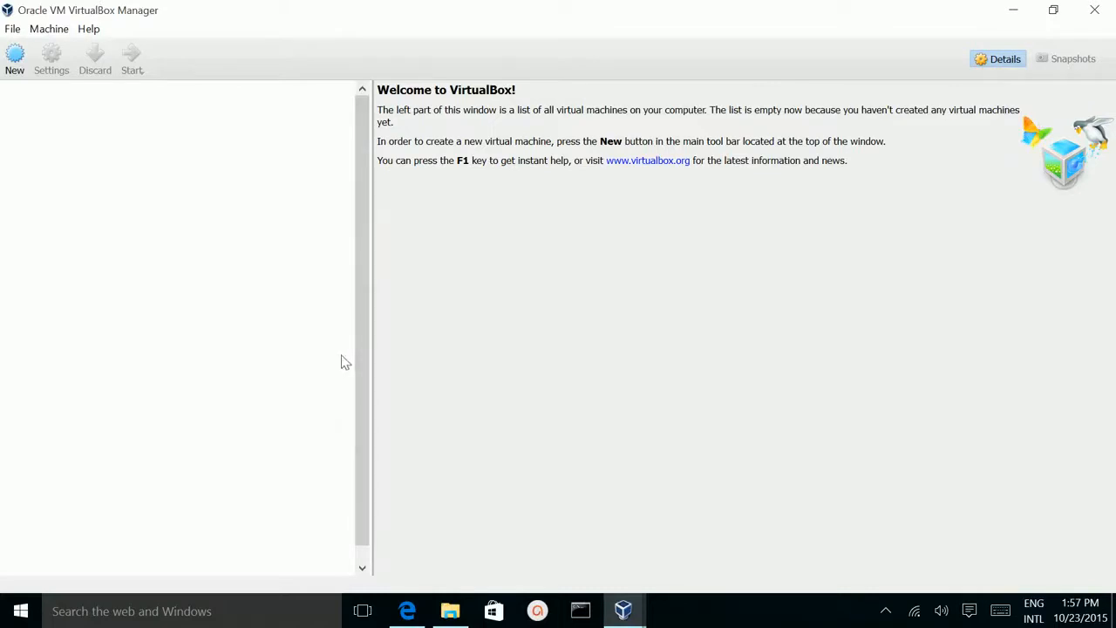